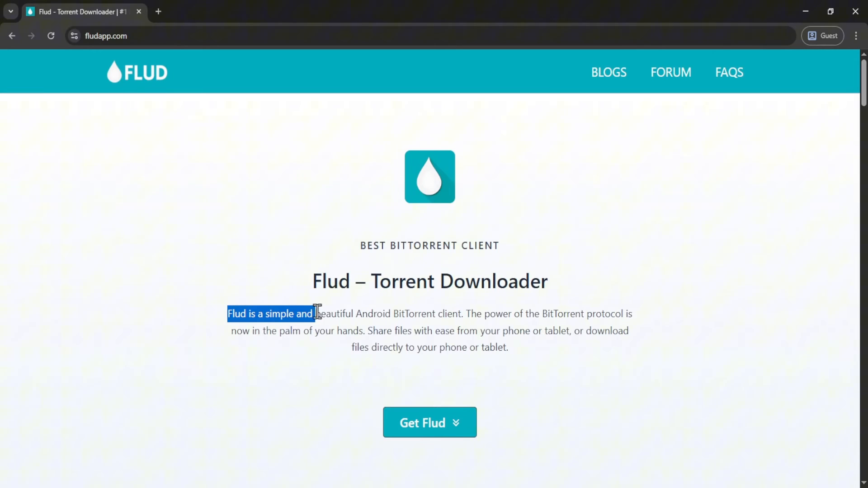
# Look up the Flud app's download page, then open Flud's Add magnet link dialog.
pyautogui.moveTo(315, 314); pyautogui.dragTo(443, 314)
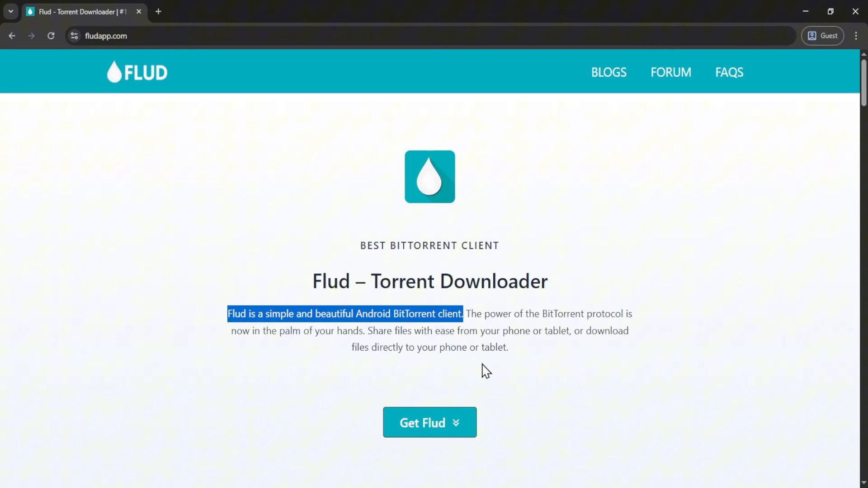
pyautogui.write('flu')
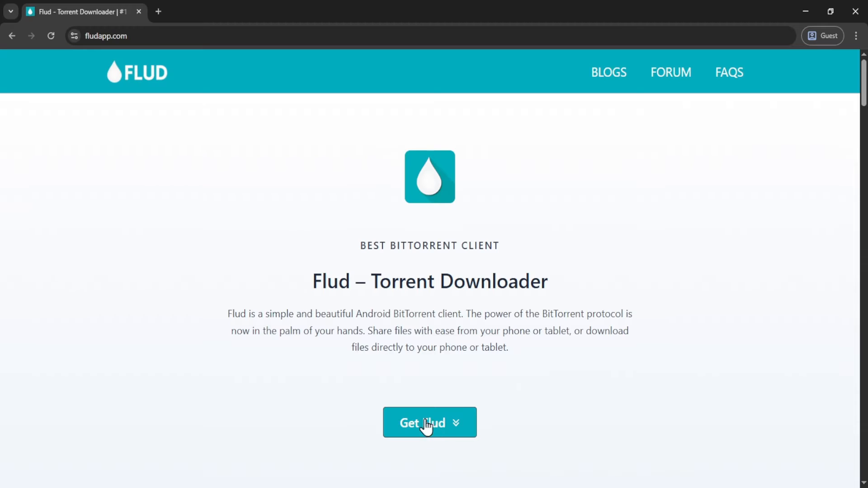
pyautogui.click(429, 422)
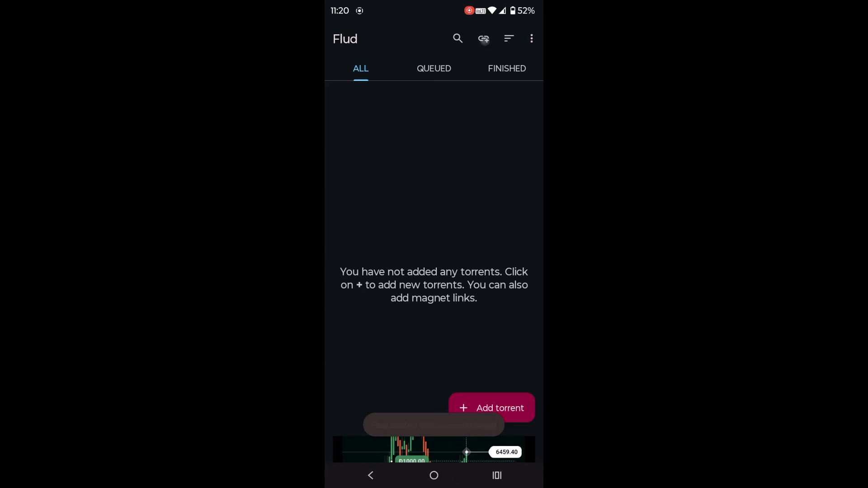
pyautogui.click(482, 38)
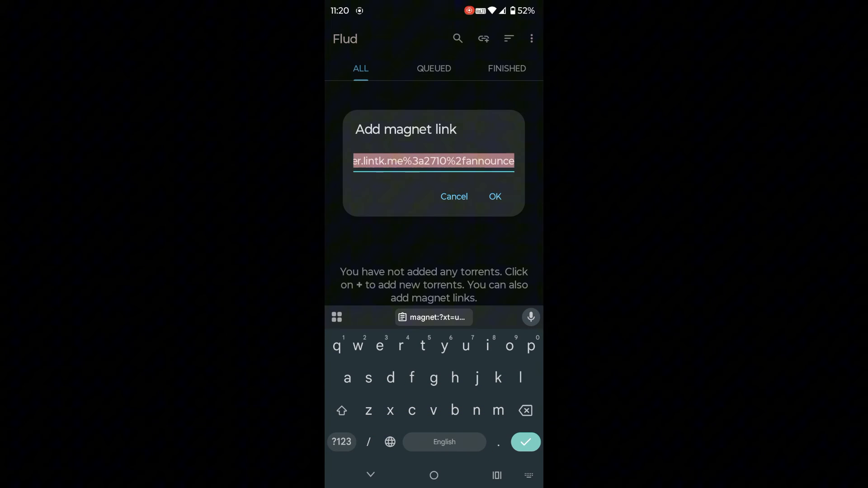
# Paste the copied magnet link into the link field and confirm with OK.
pyautogui.click(434, 161)
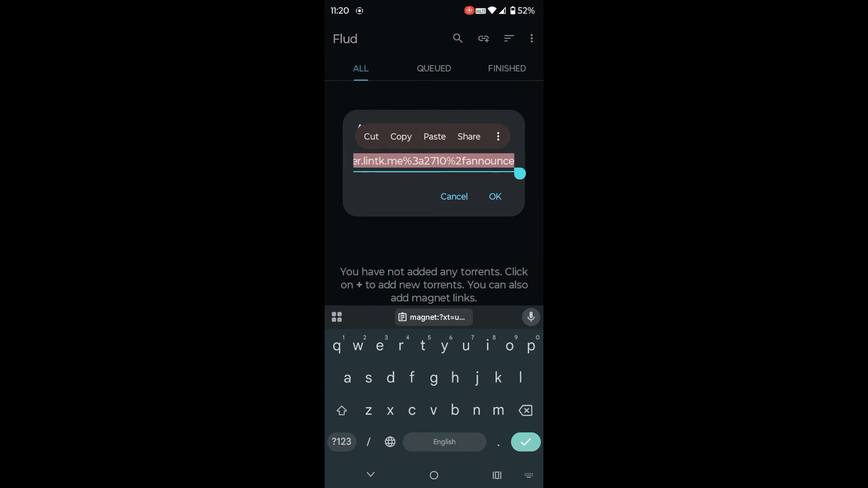
pyautogui.click(434, 161)
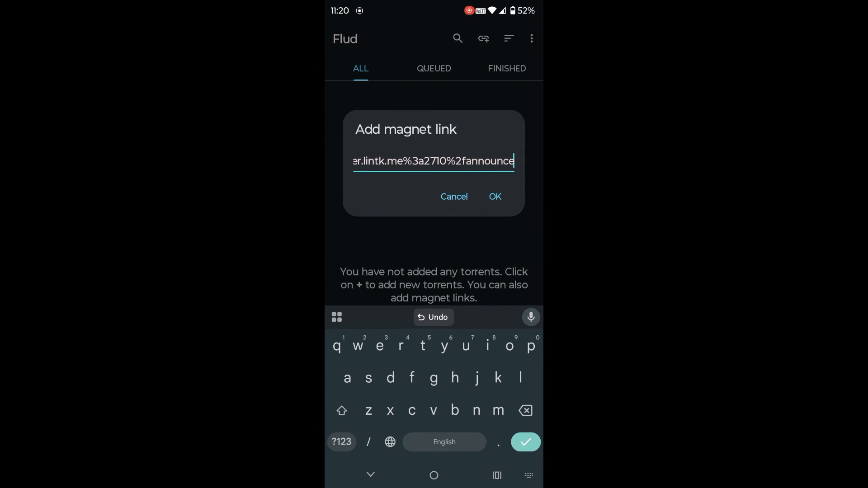
pyautogui.click(493, 196)
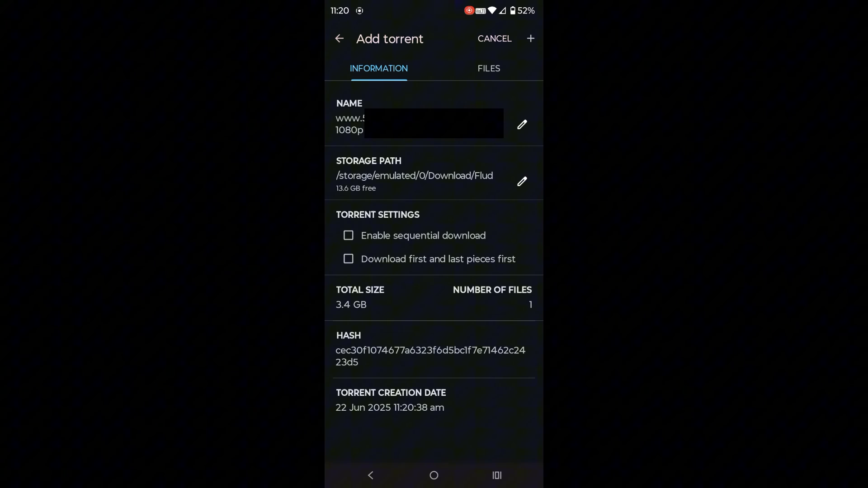
# Add the 3.4 GB torrent to Download/Flud so it starts downloading.
pyautogui.click(530, 39)
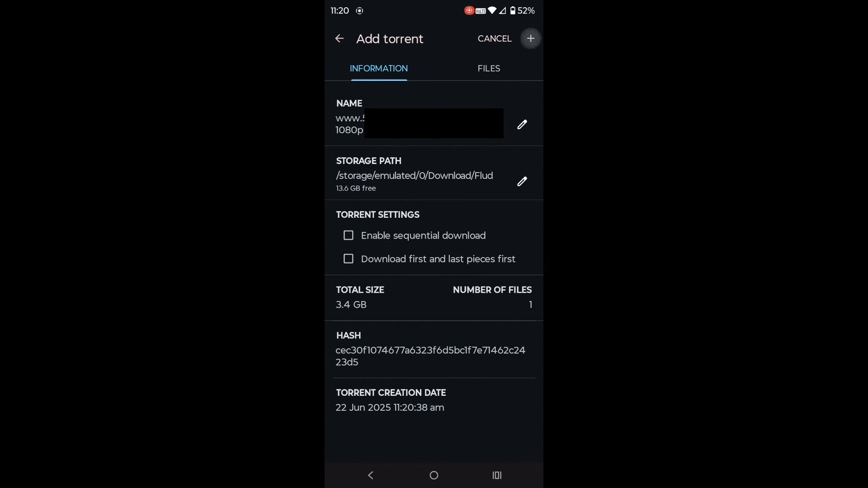
pyautogui.click(530, 39)
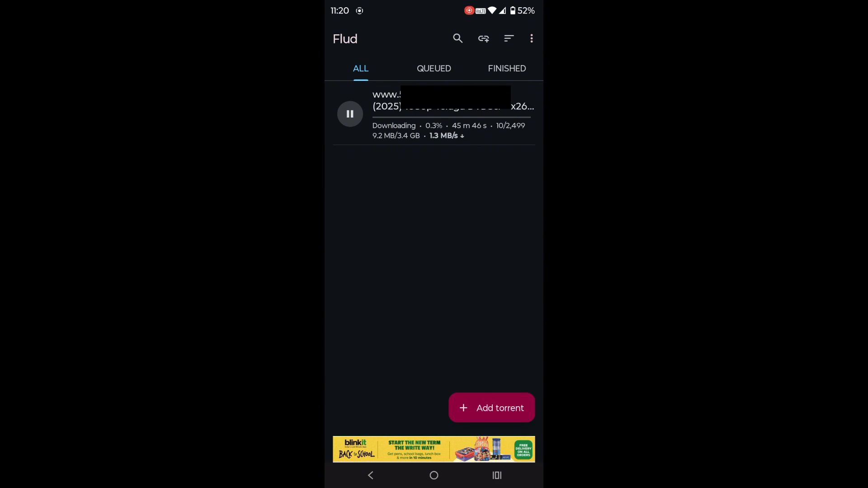